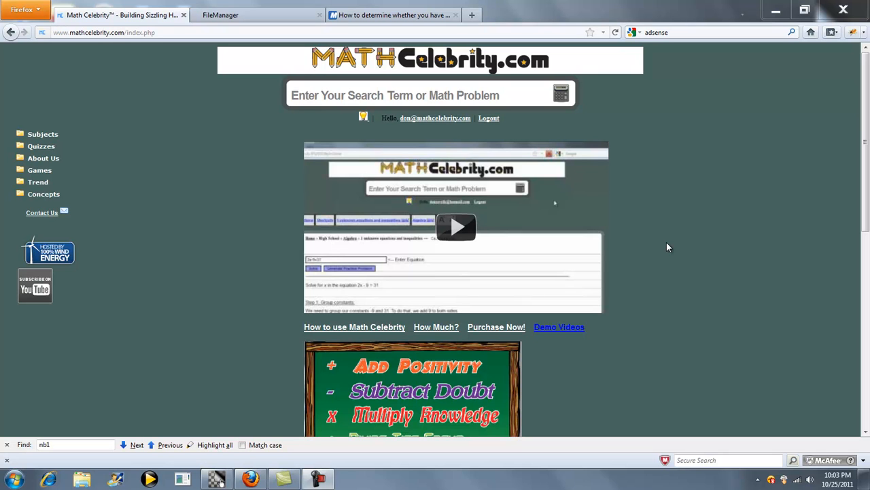
mouse_move(683, 251)
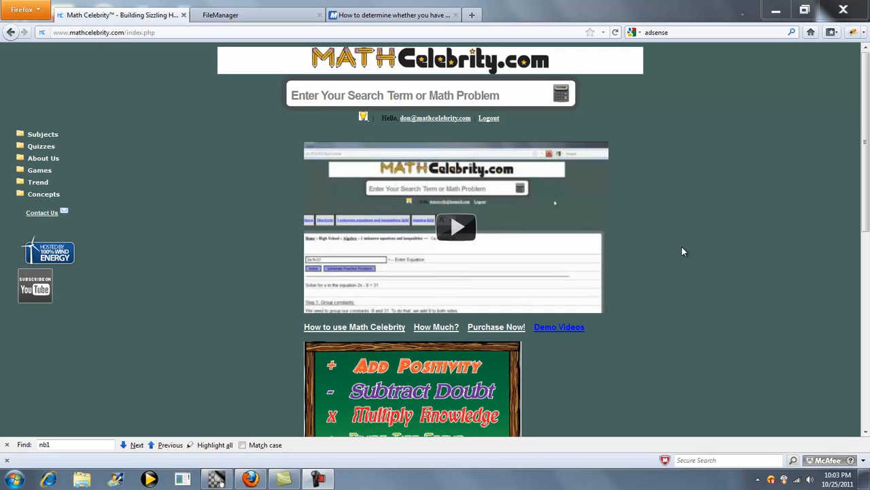
mouse_move(532, 100)
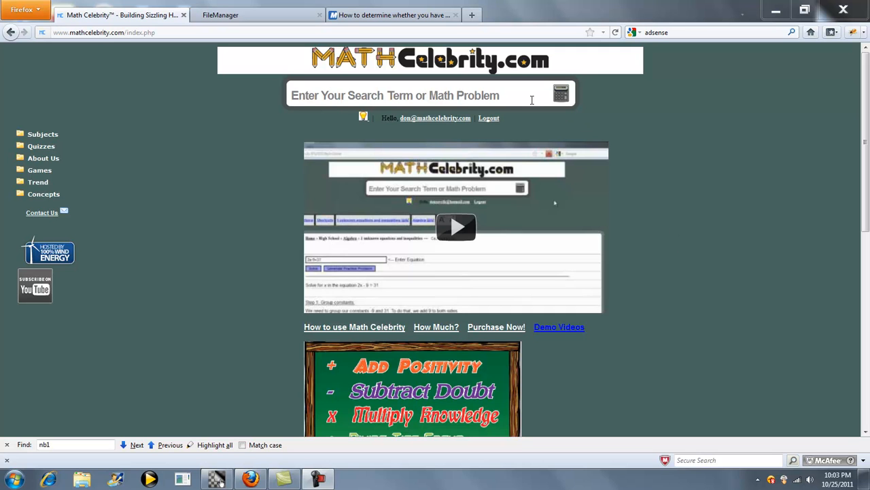
Enter the ratio 9:6 and review the steps simplifying it to 3:2
type("9")
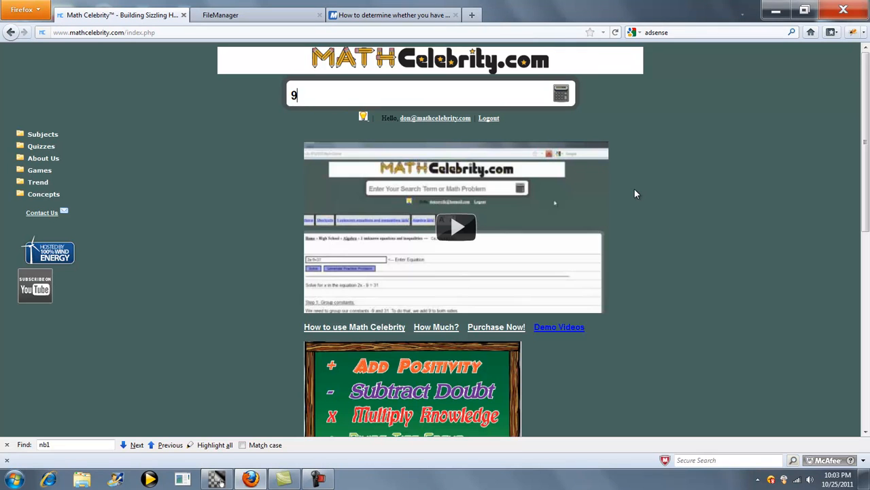
type(":6")
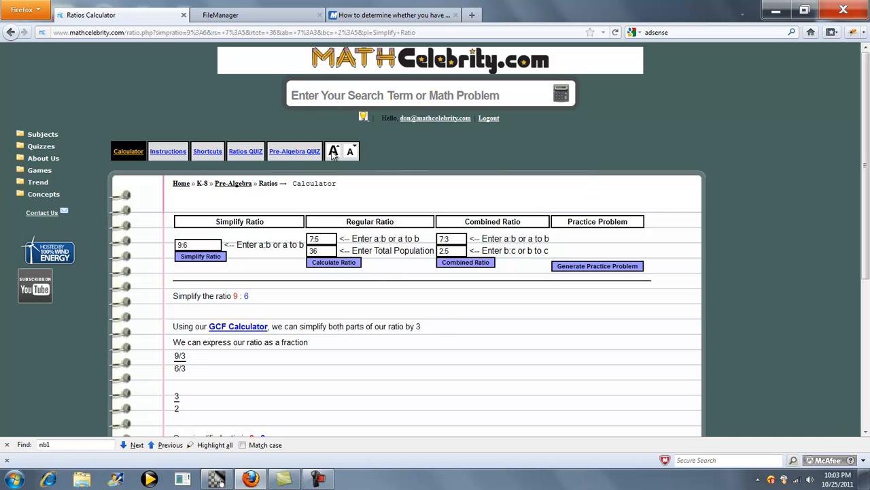
scroll("down", 3)
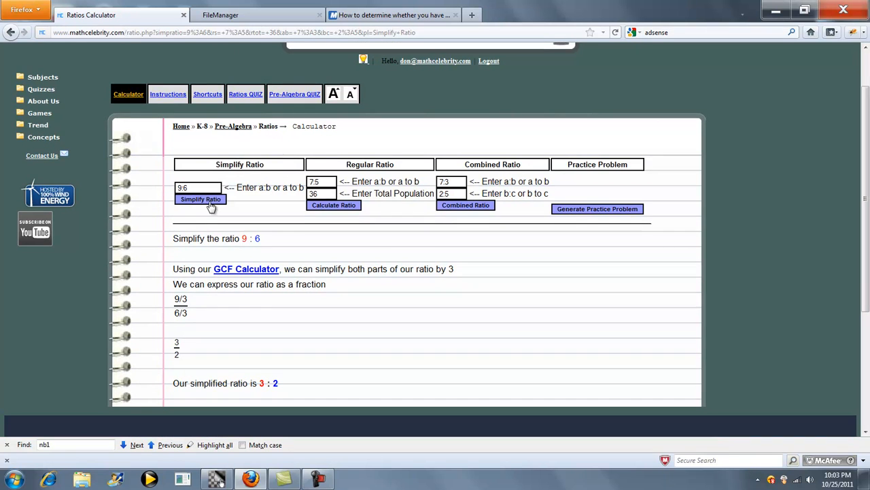
mouse_move(178, 383)
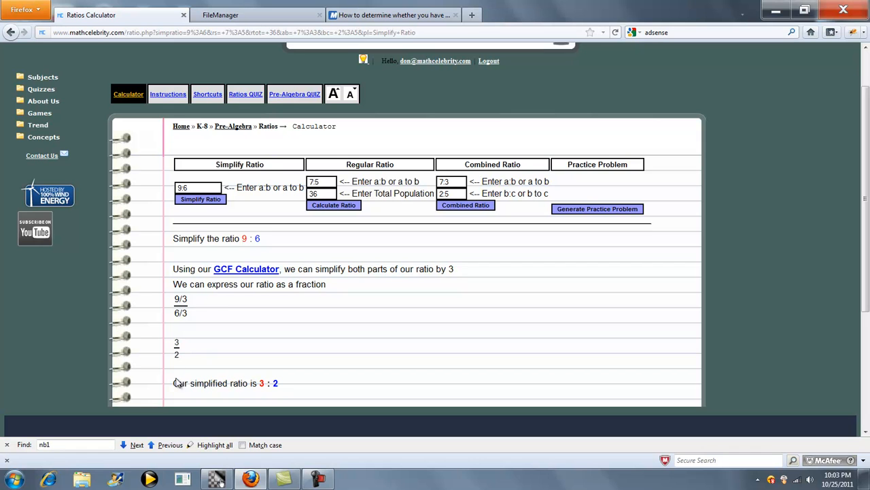
mouse_move(256, 306)
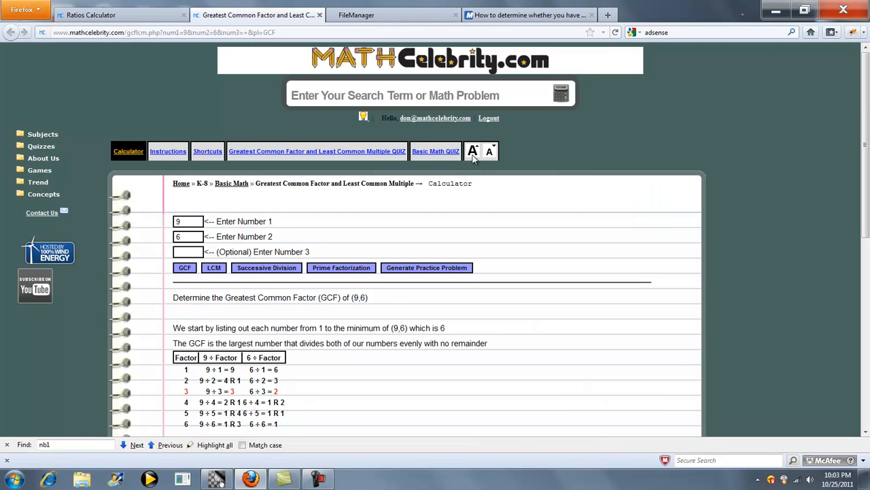
Scroll through the factor chart confirming the GCF of 9 and 6 is 3
scroll("down", 3)
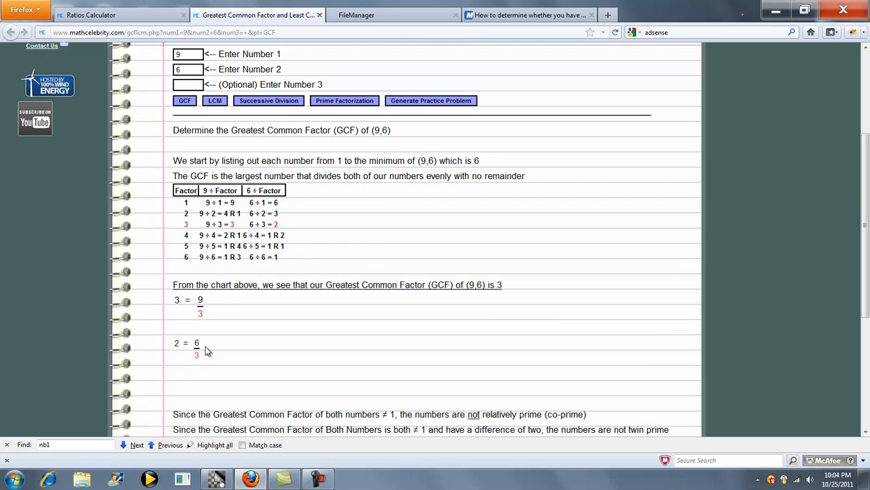
mouse_move(196, 365)
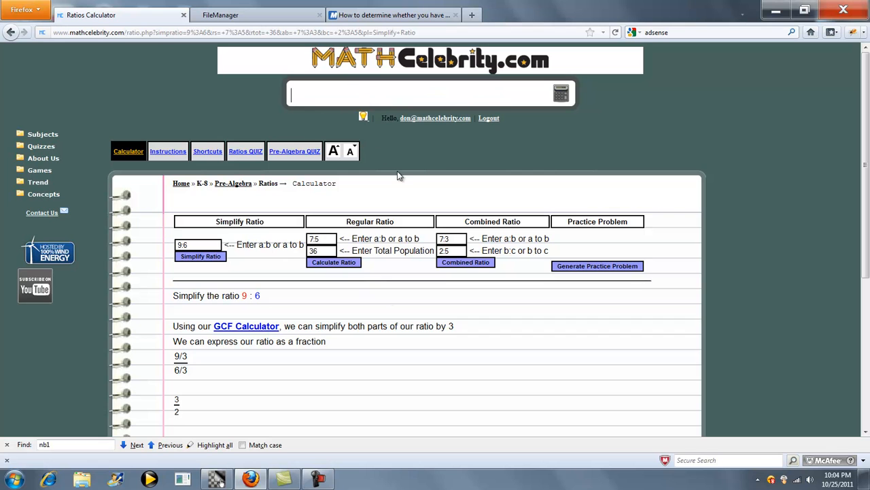
Solve '7:5 for 36' and review the solution giving 21 and 15
type("7:5 t")
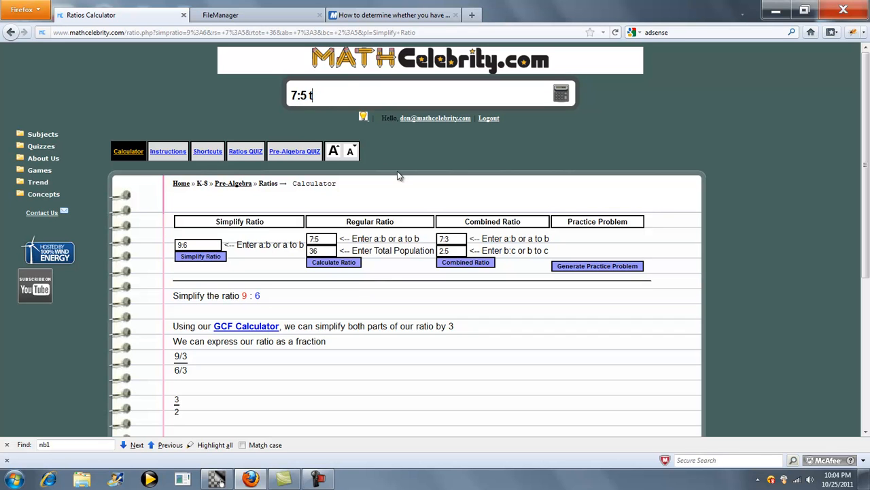
type("for 36")
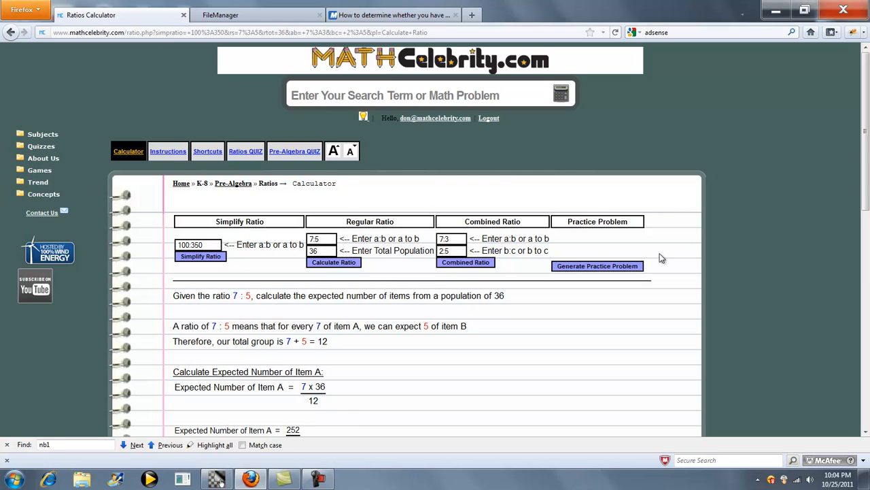
scroll("down", 3)
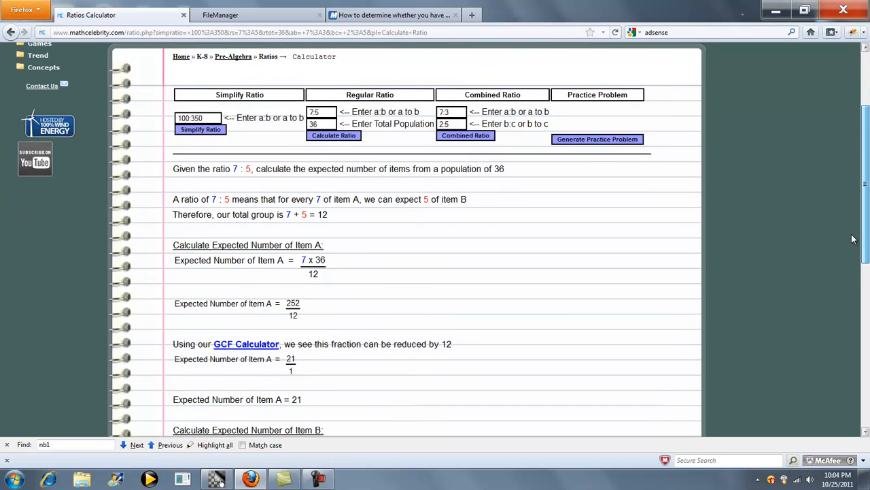
scroll("down", 3)
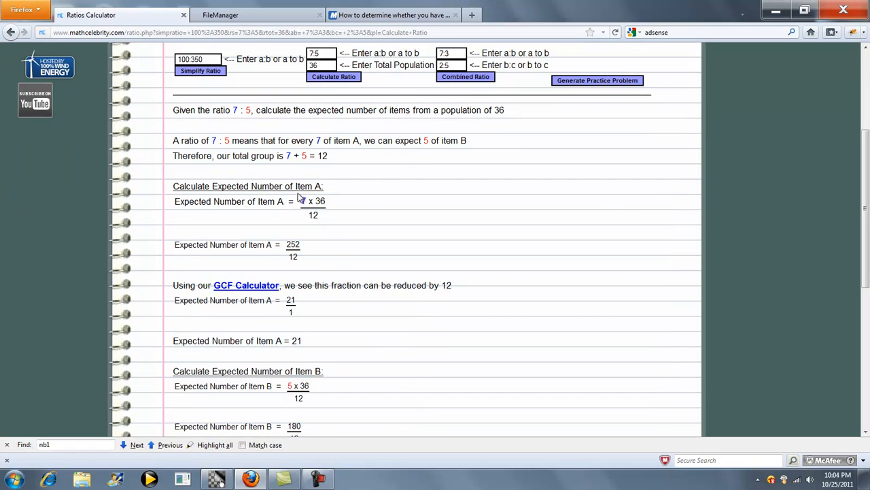
mouse_move(329, 257)
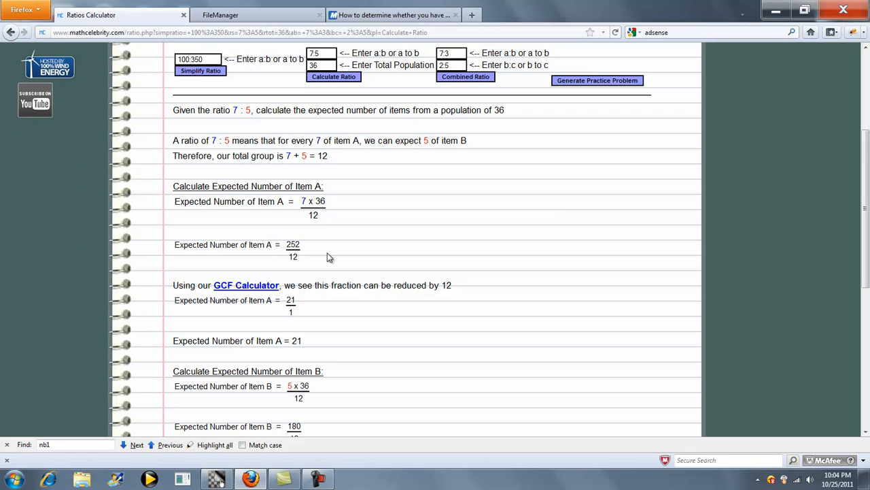
scroll("down", 3)
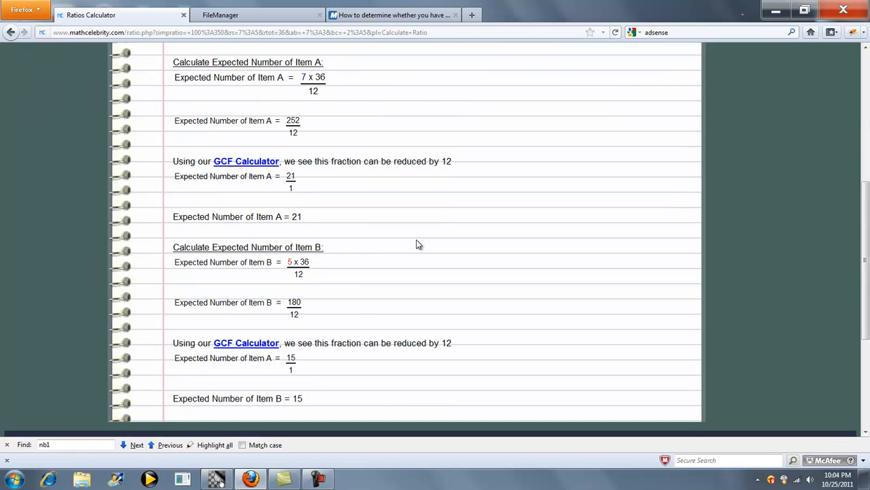
mouse_move(354, 304)
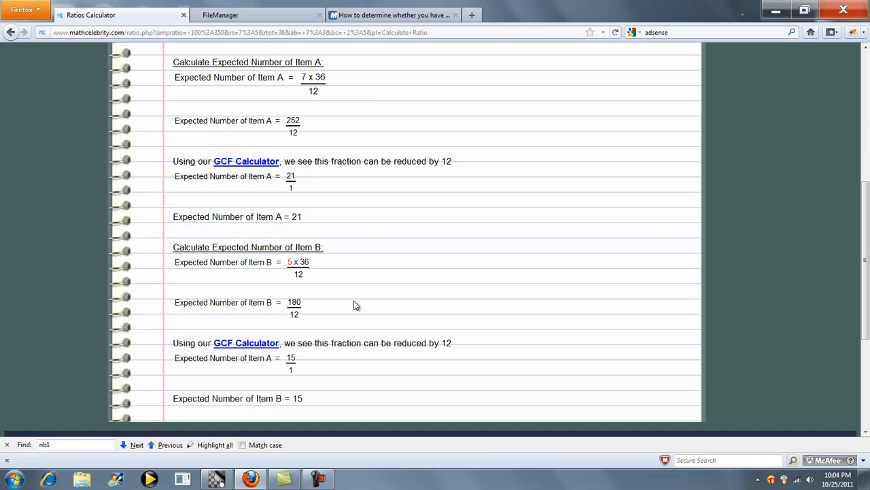
mouse_move(333, 230)
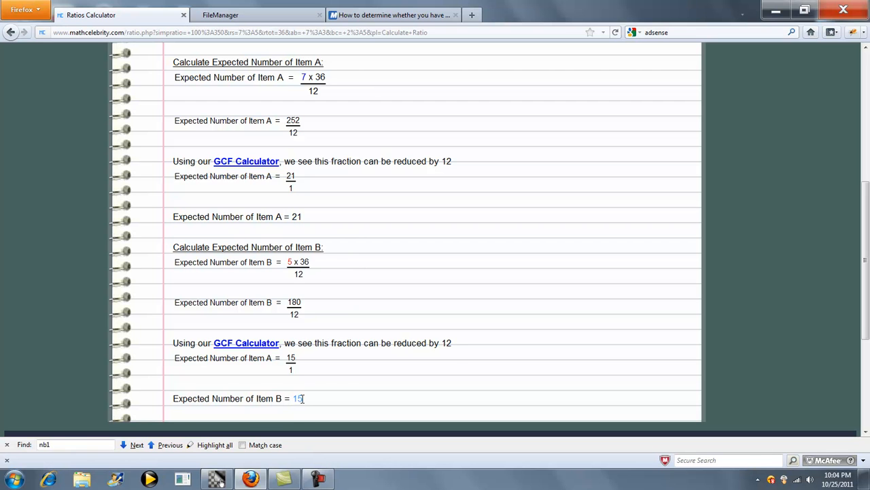
scroll("up", 3)
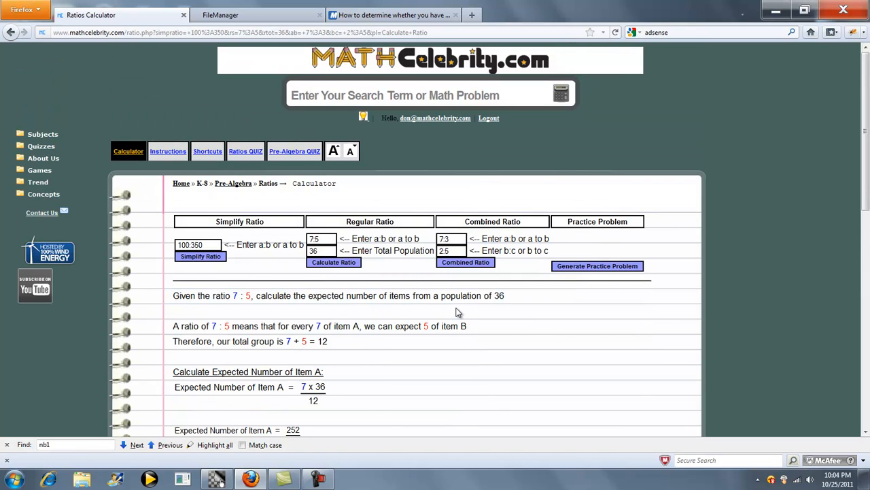
mouse_move(468, 311)
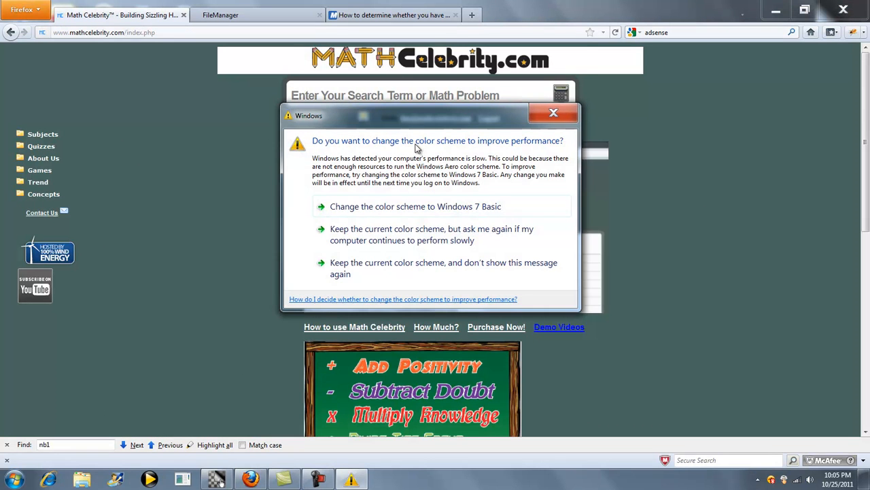
Dismiss the color scheme warning and solve the combined ratio of 7:3 and 5:2
left_click(553, 113)
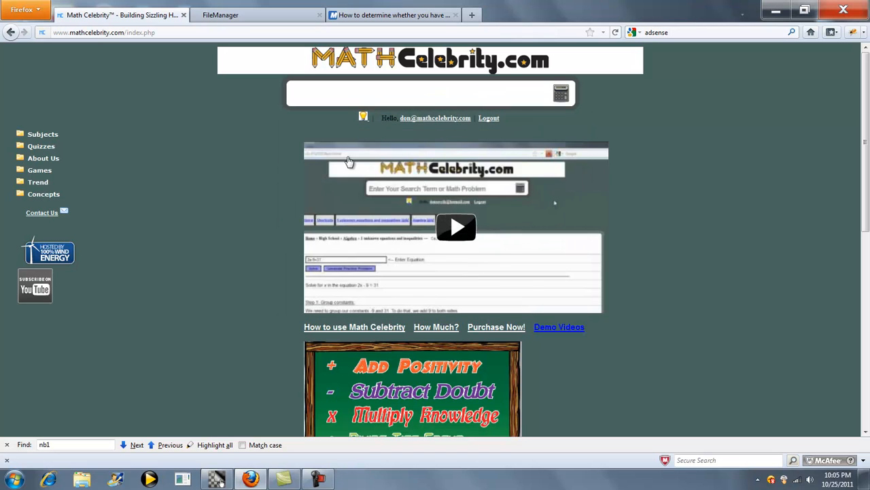
type("7:3 and")
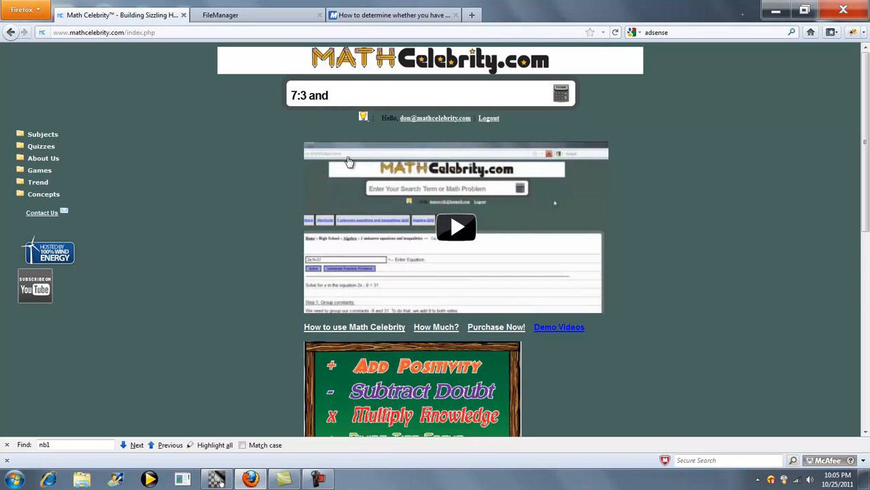
type("5:2")
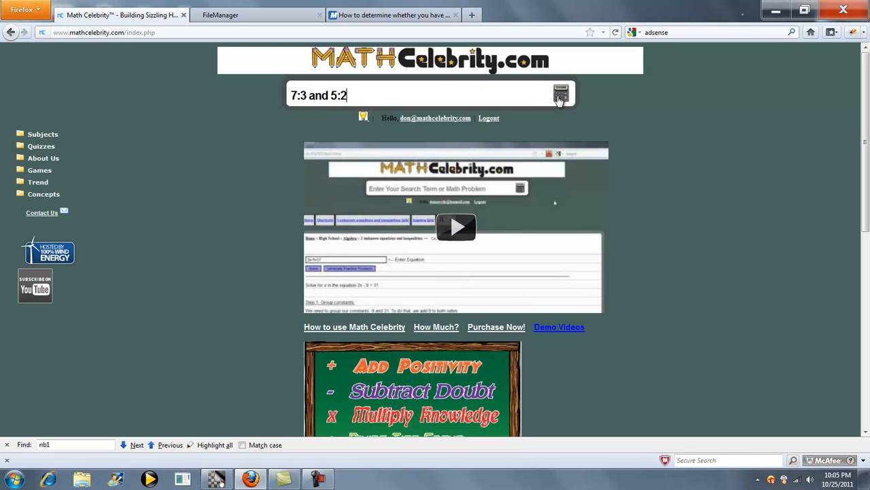
left_click(561, 94)
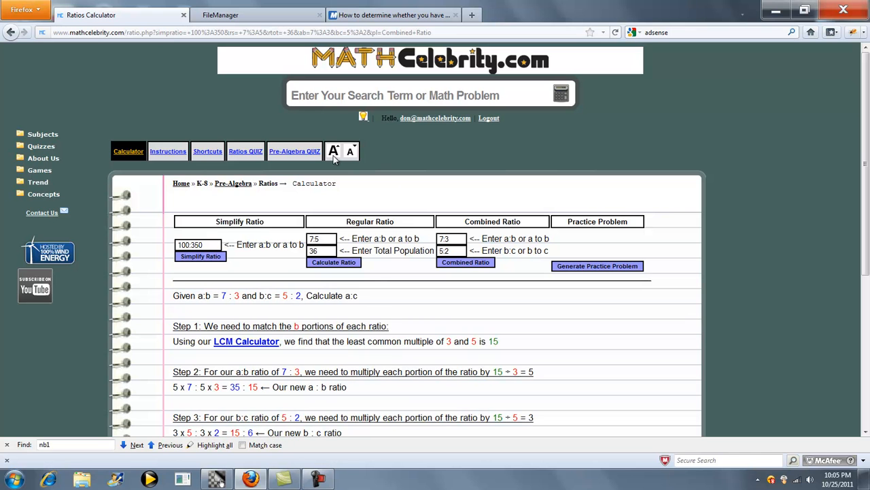
scroll("down", 3)
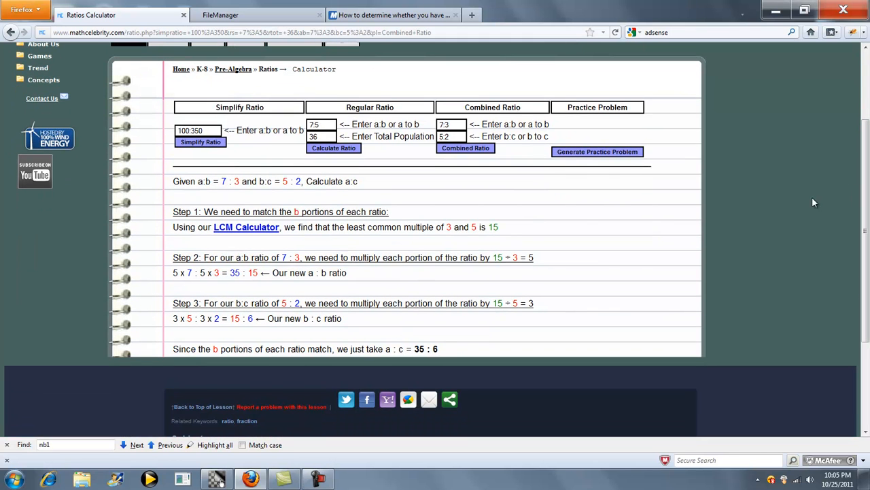
mouse_move(371, 225)
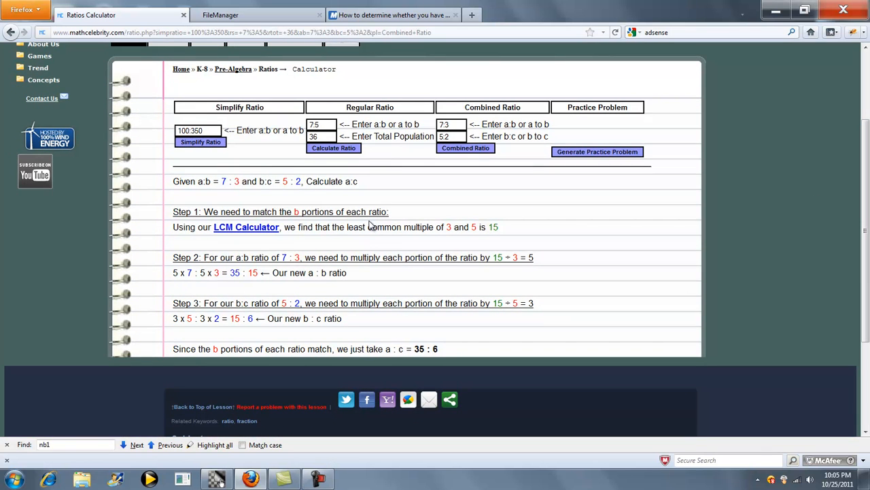
mouse_move(246, 234)
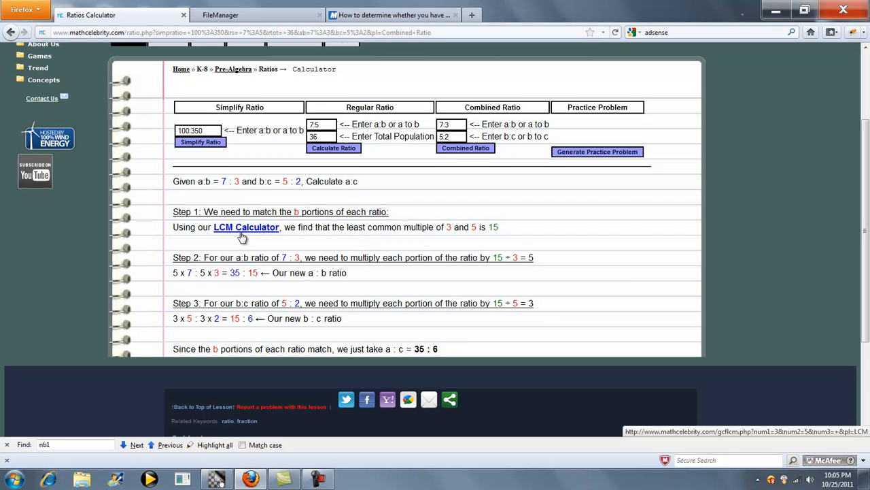
mouse_move(249, 236)
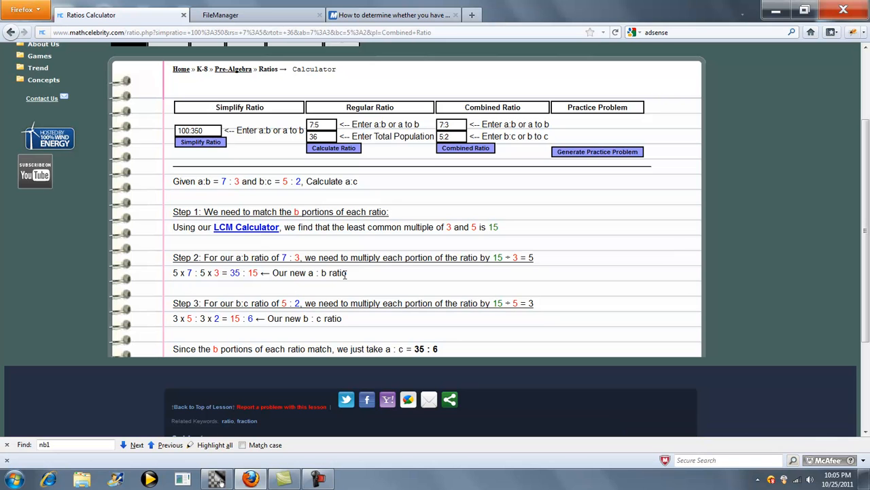
mouse_move(352, 322)
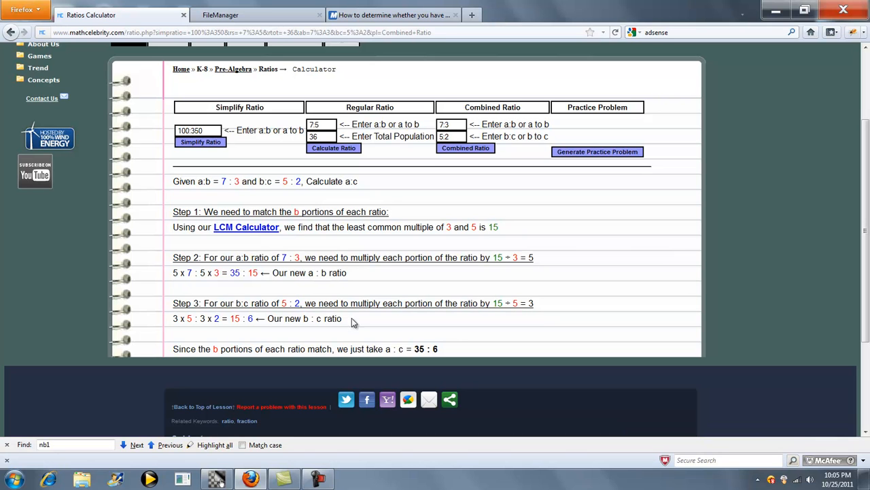
mouse_move(417, 351)
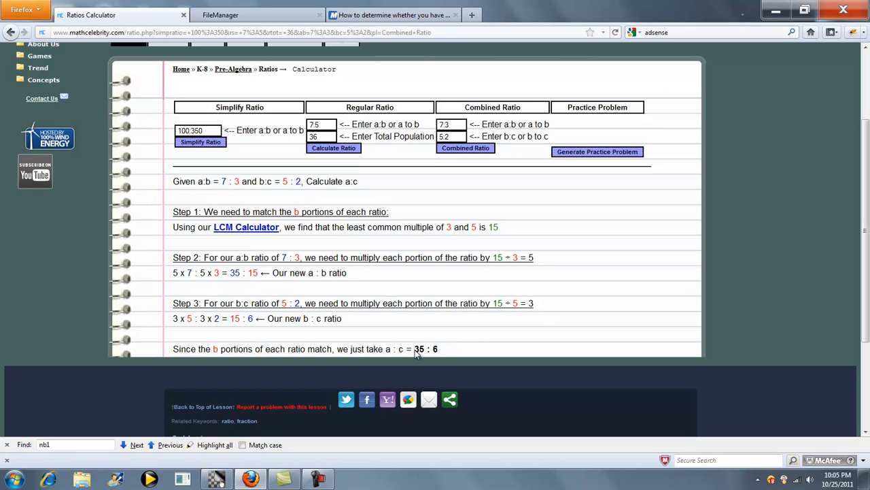
mouse_move(333, 349)
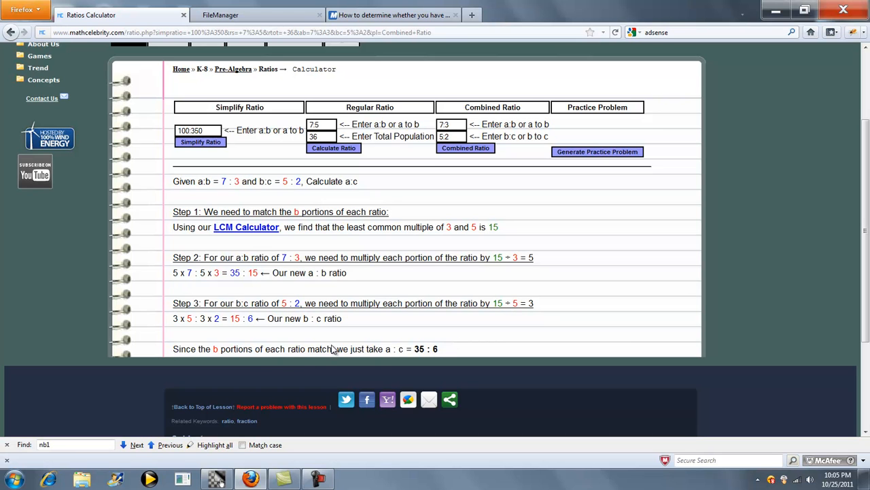
mouse_move(420, 348)
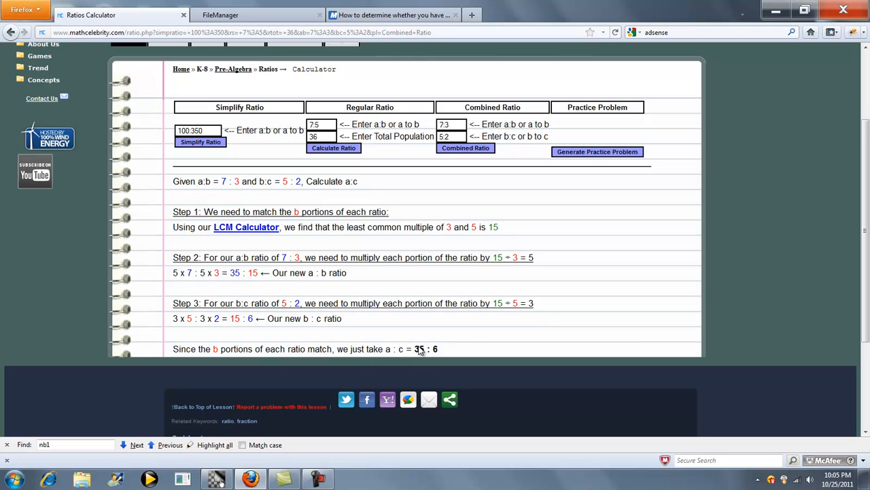
mouse_move(440, 352)
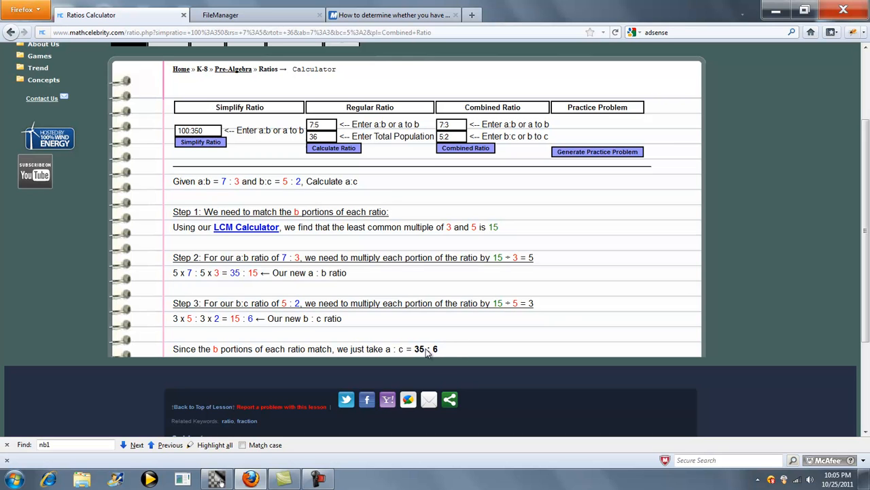
mouse_move(442, 352)
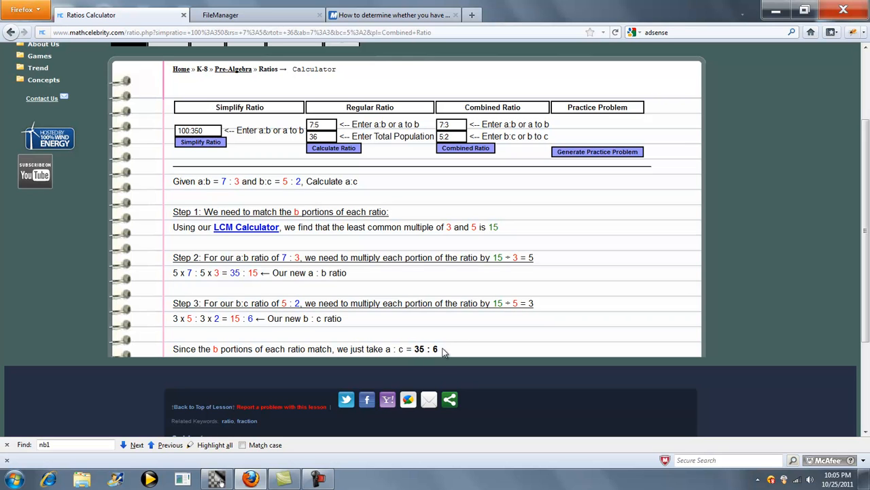
mouse_move(464, 341)
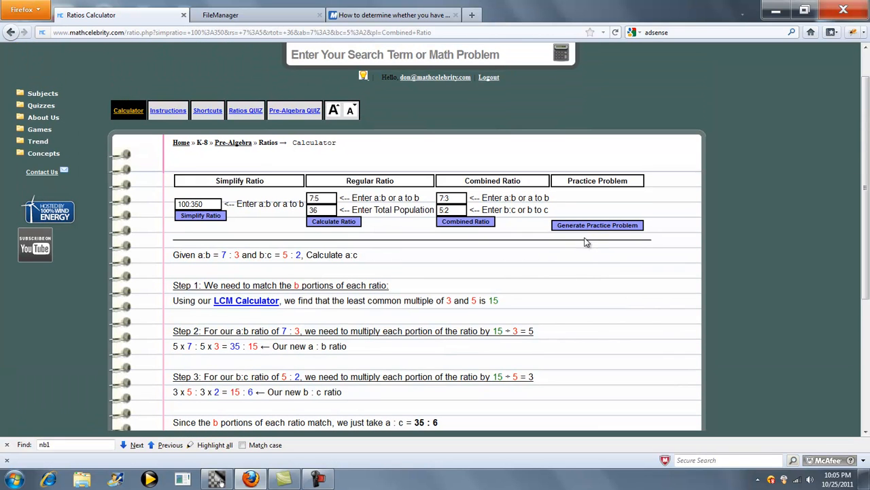
Generate a practice problem: ratio 3:13 with a population of 84
left_click(597, 224)
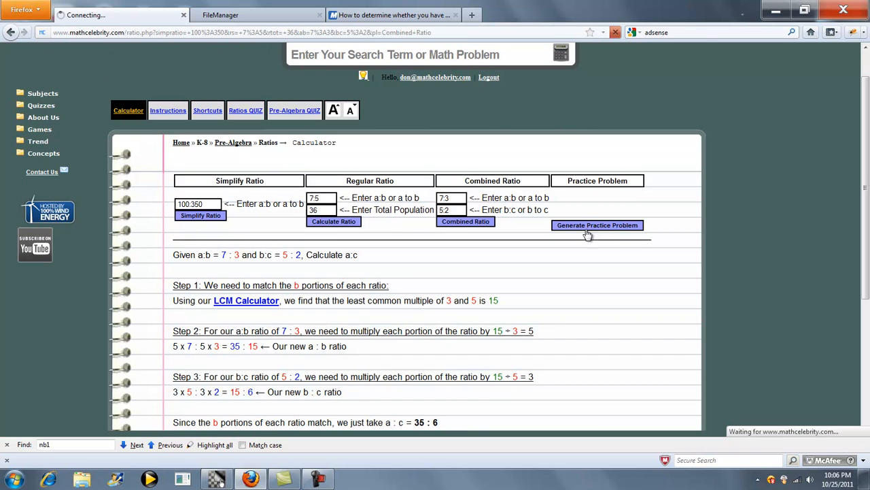
left_click(597, 226)
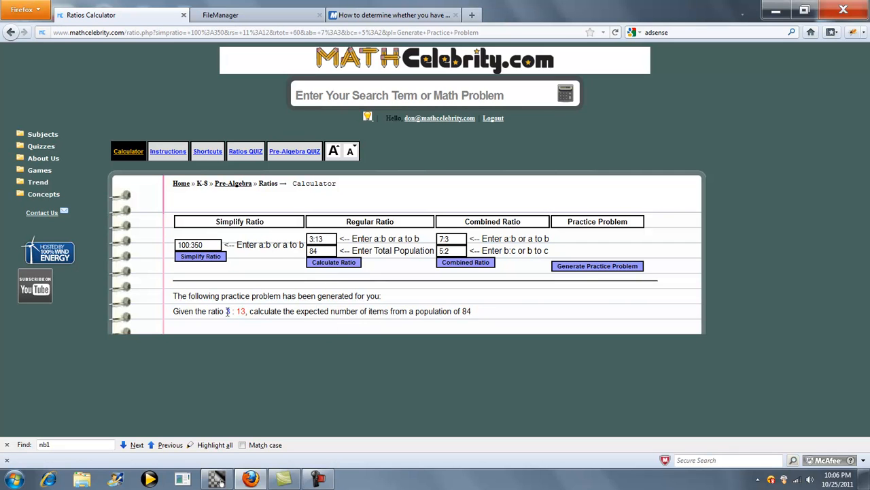
mouse_move(576, 265)
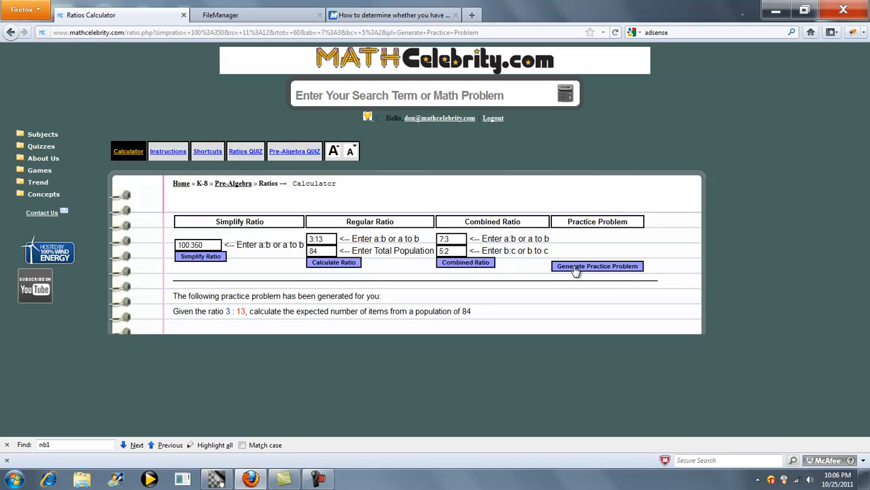
mouse_move(264, 279)
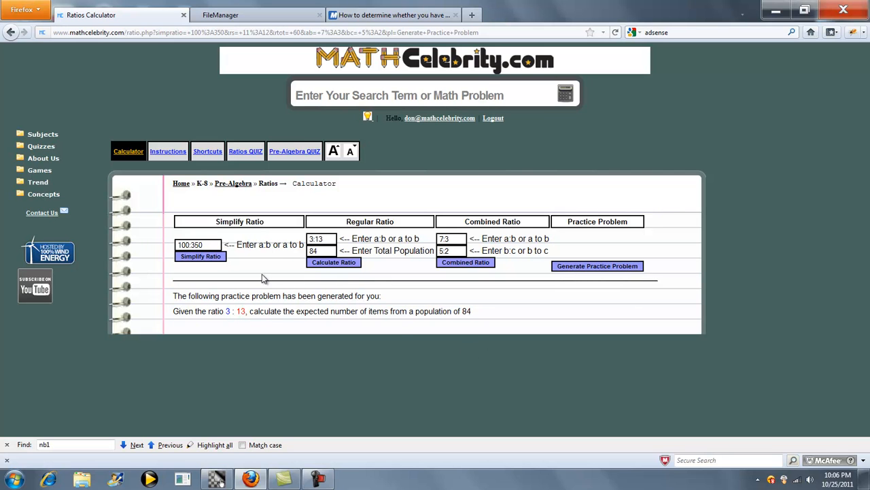
mouse_move(245, 151)
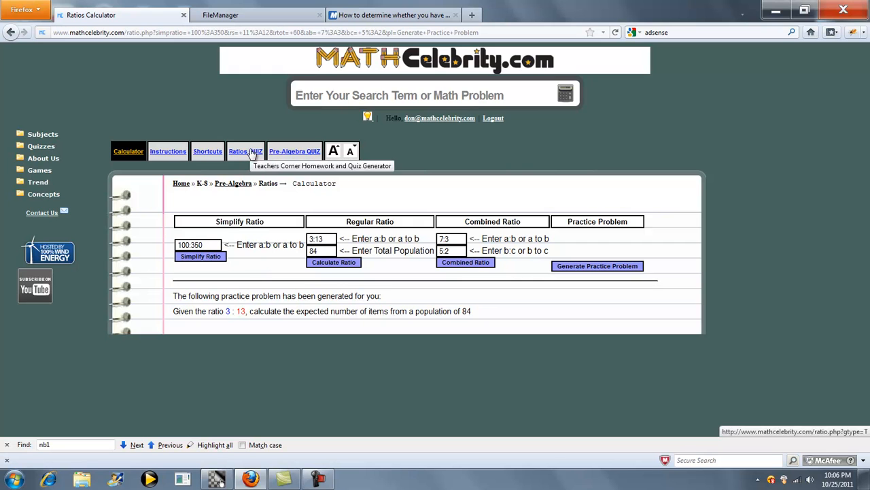
mouse_move(42, 146)
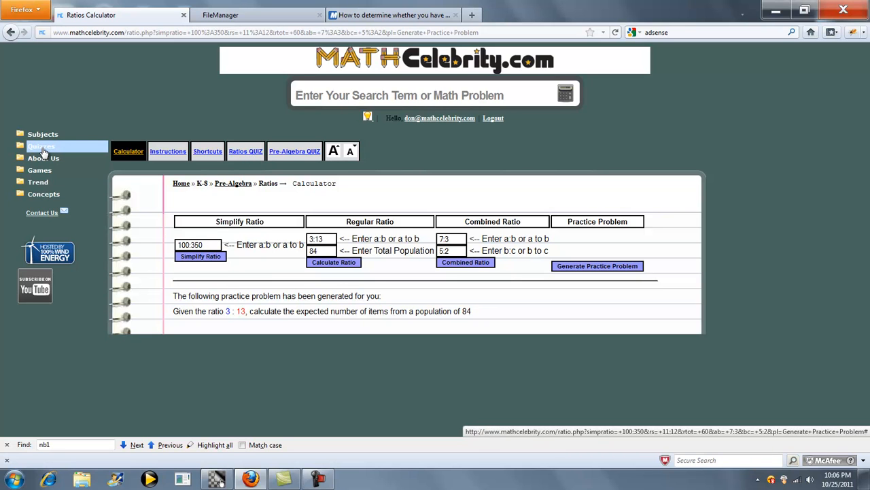
mouse_move(232, 289)
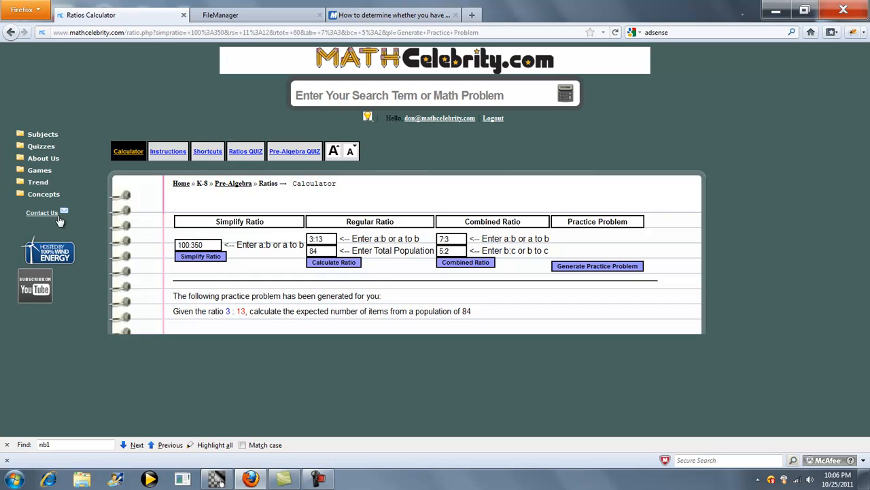
mouse_move(430, 229)
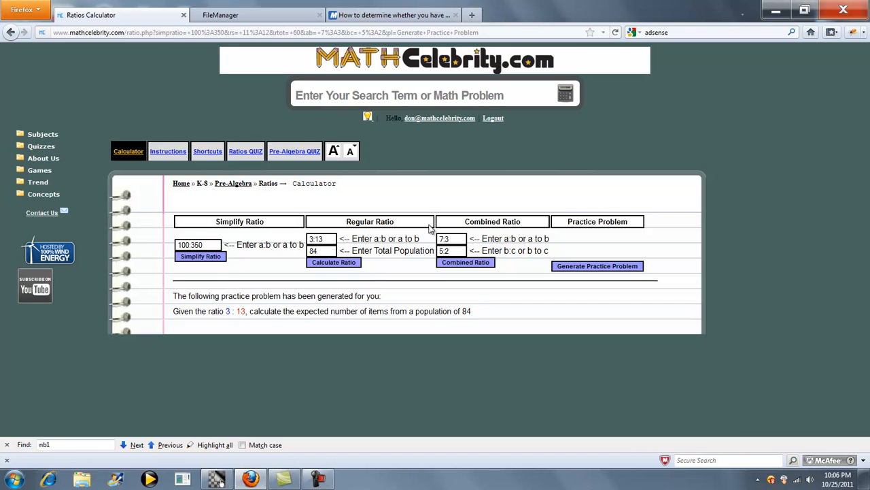